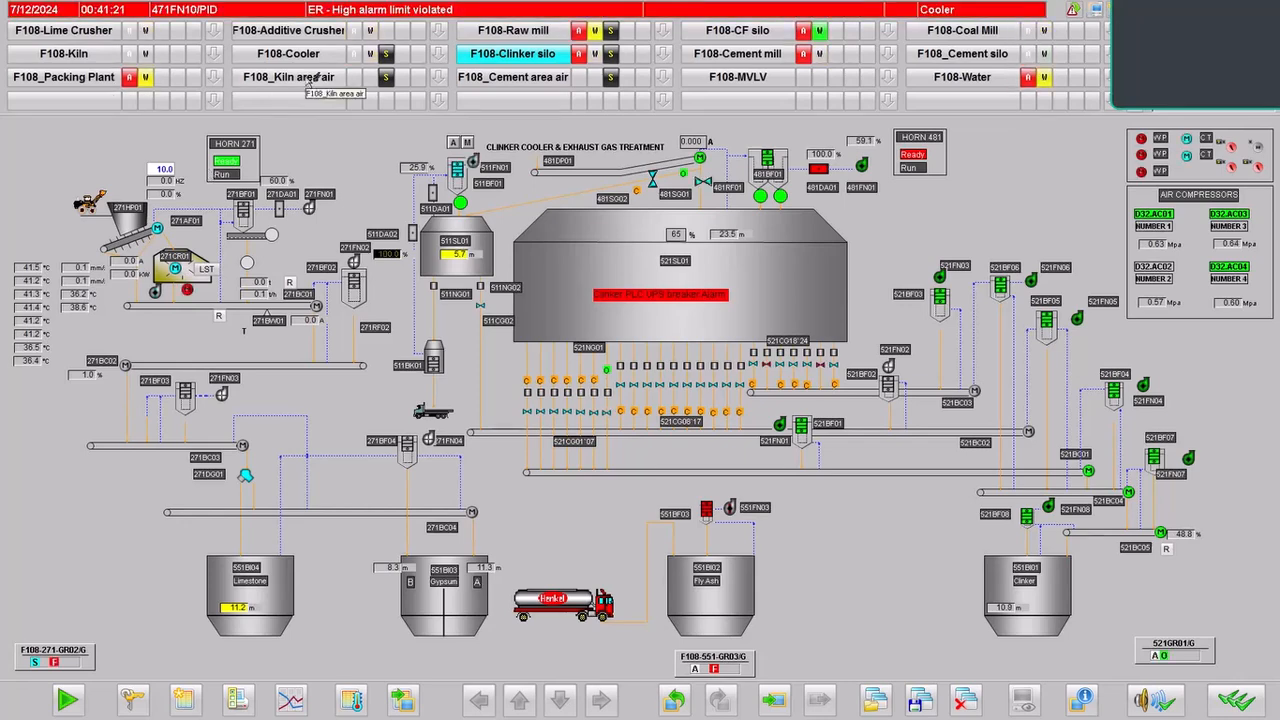
Browse the Kiln area air, Cement mill and Coal Mill pictures, then show 741RE01's faceplate.
{"action": "left_click", "coordinate": [290, 77]}
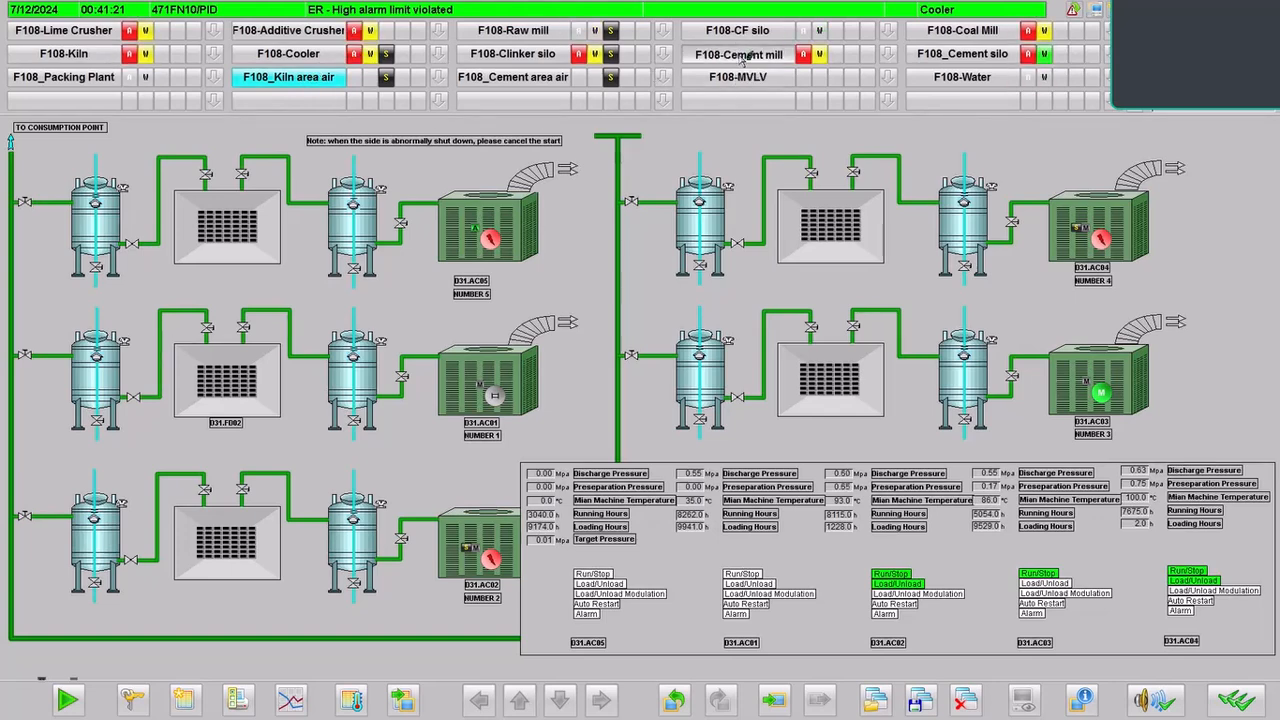
{"action": "left_click", "coordinate": [742, 53]}
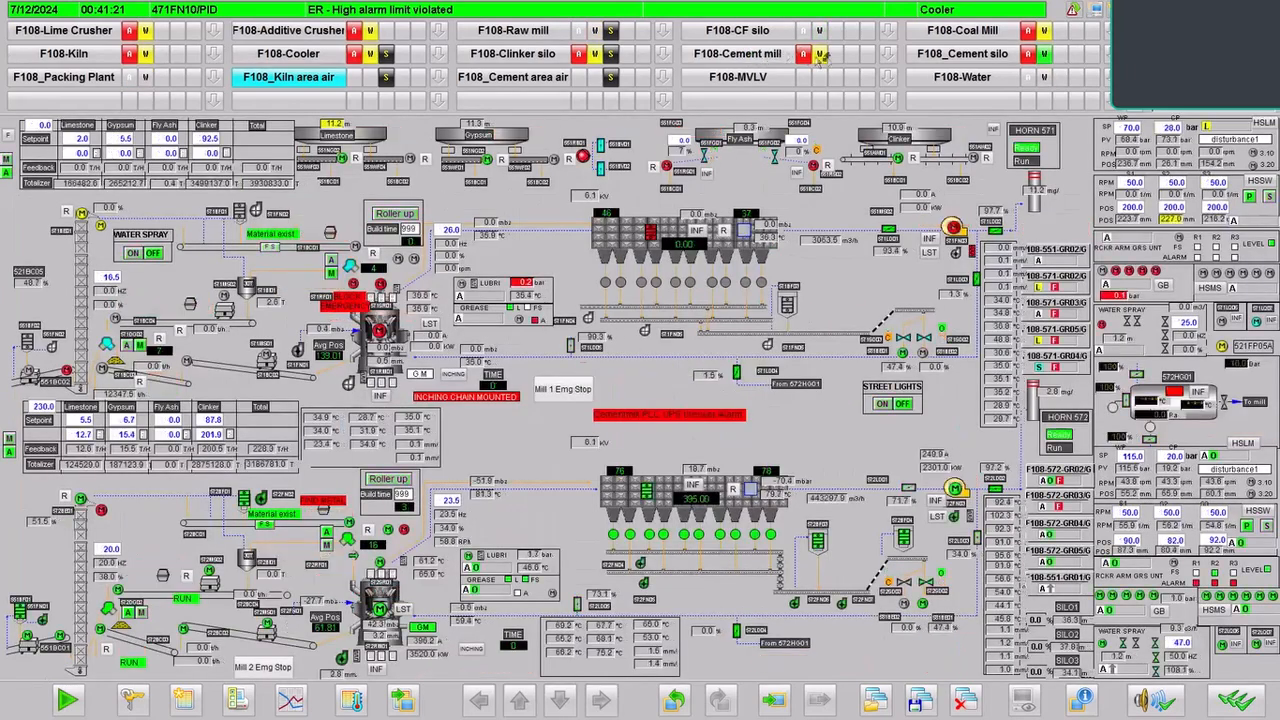
{"action": "left_click", "coordinate": [744, 52]}
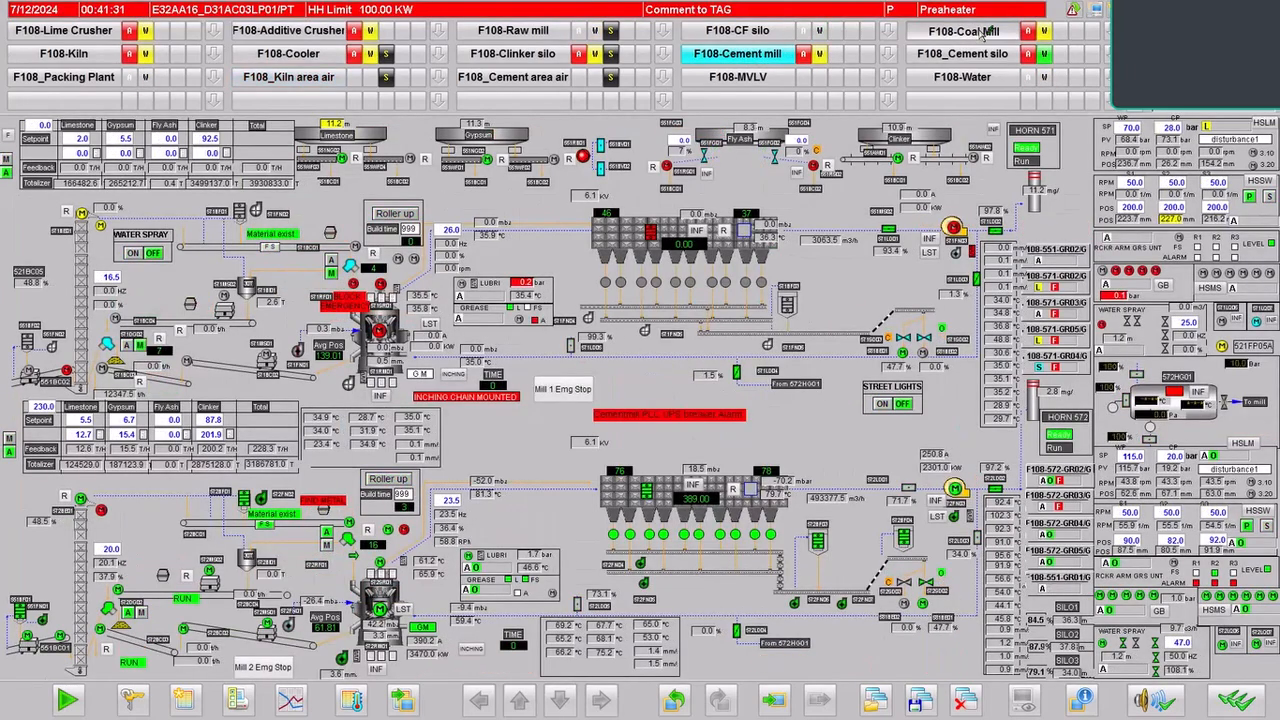
{"action": "left_click", "coordinate": [973, 31]}
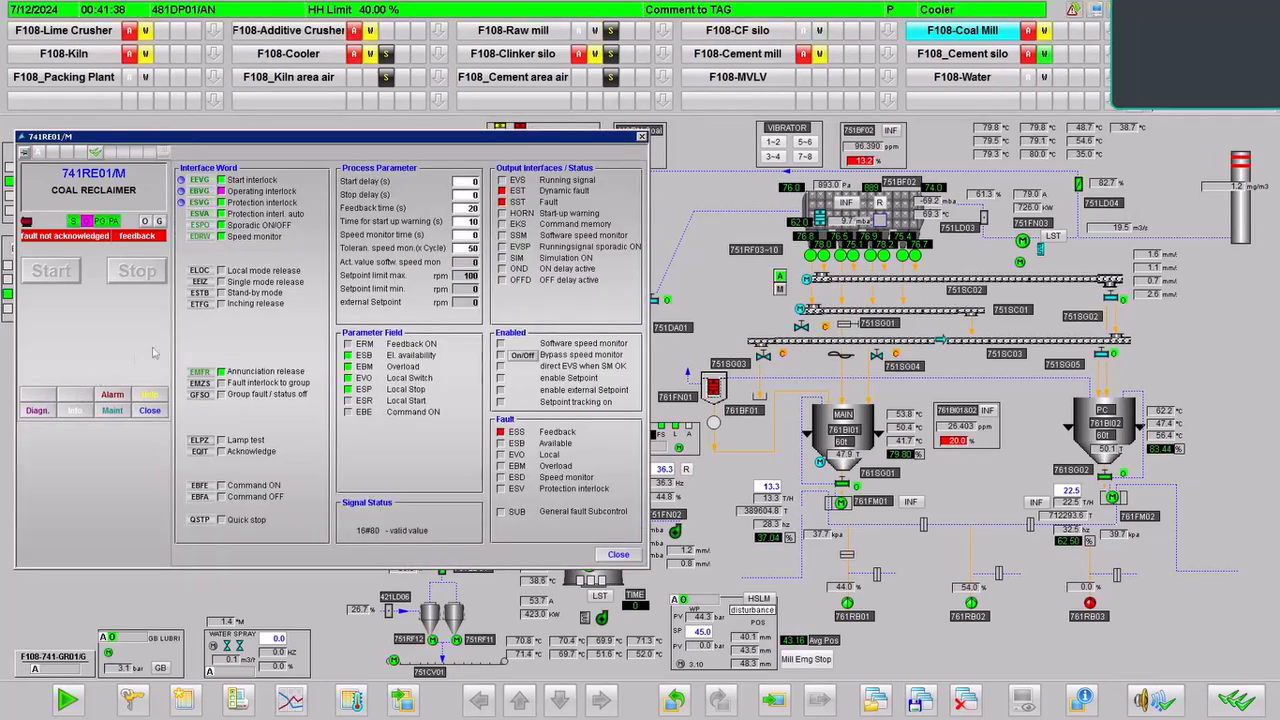
Dismiss the 741RE01 faceplate and bring up project F108 with station E34 expanded.
{"action": "left_click", "coordinate": [202, 191]}
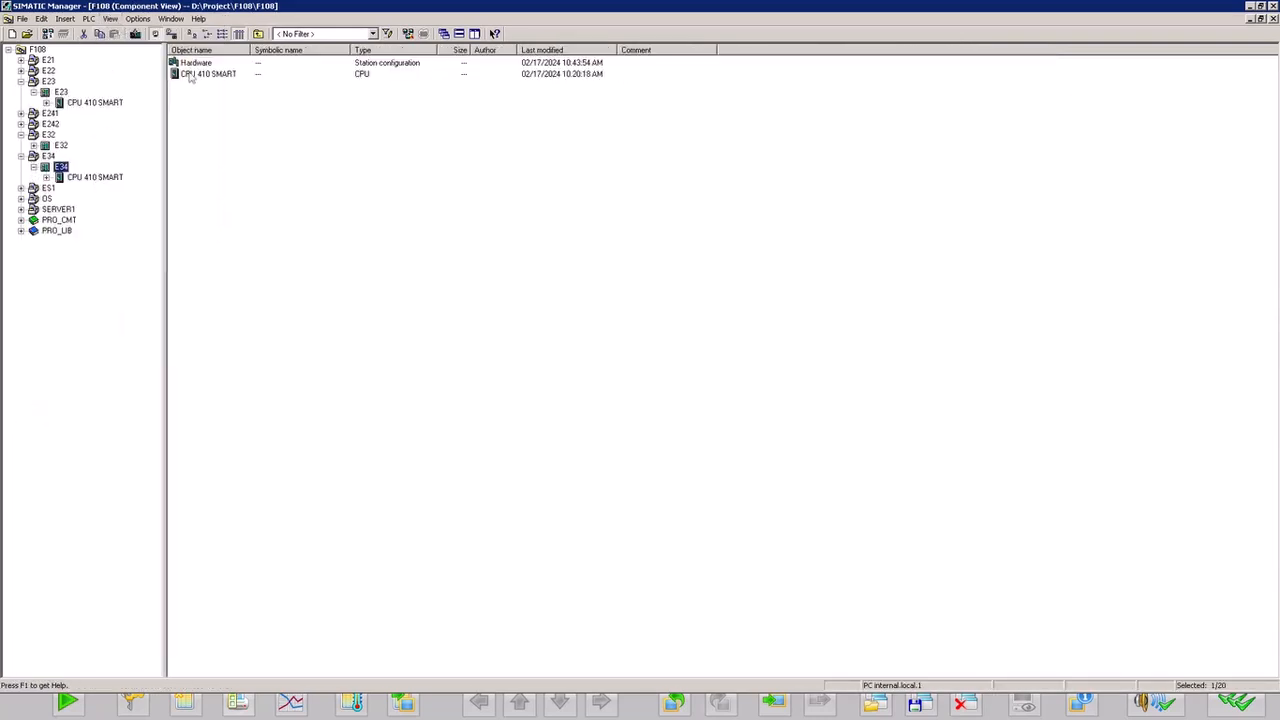
View station E34's hardware configuration, close it, and switch to the plant view.
{"action": "double_click", "coordinate": [193, 64]}
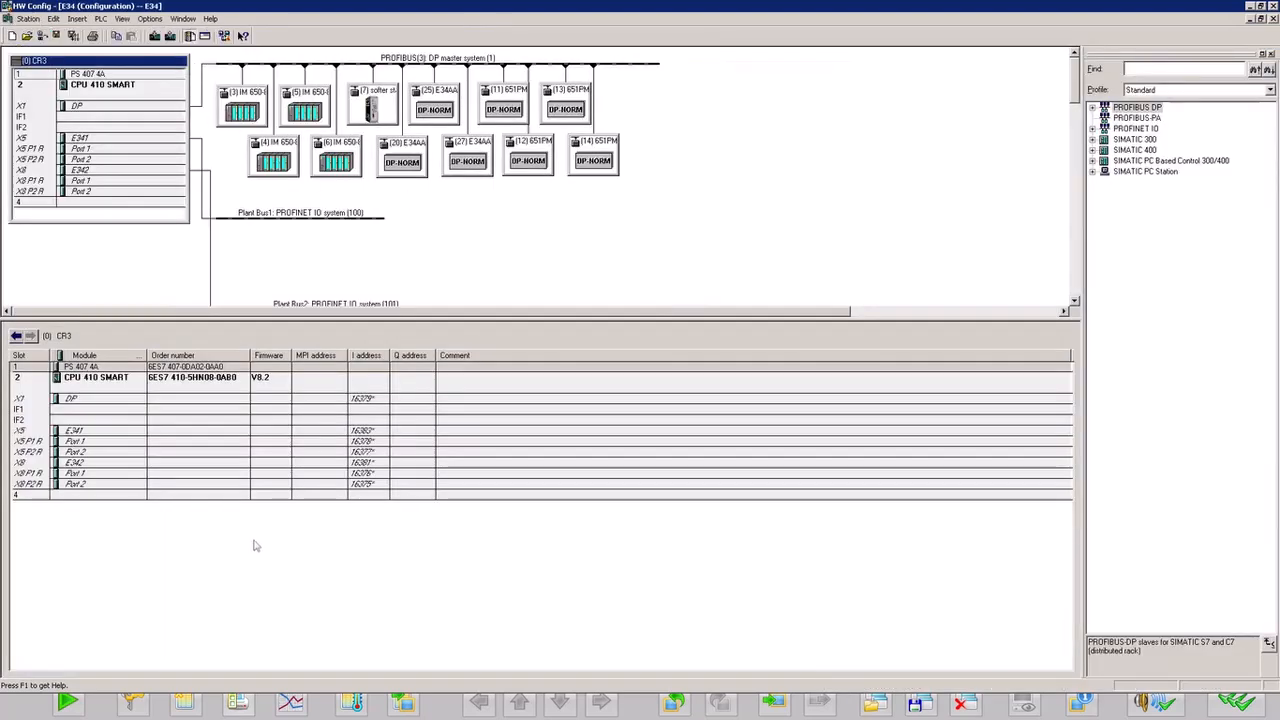
{"action": "left_click", "coordinate": [19, 709]}
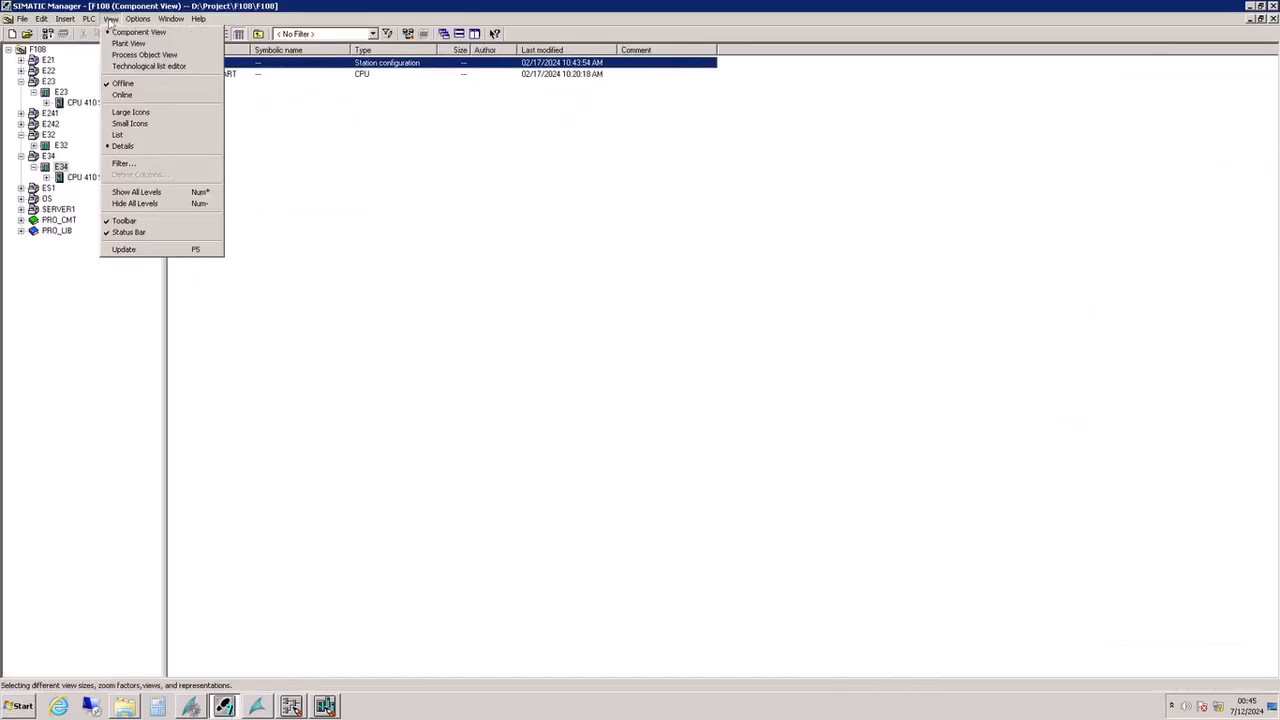
{"action": "left_click", "coordinate": [119, 47]}
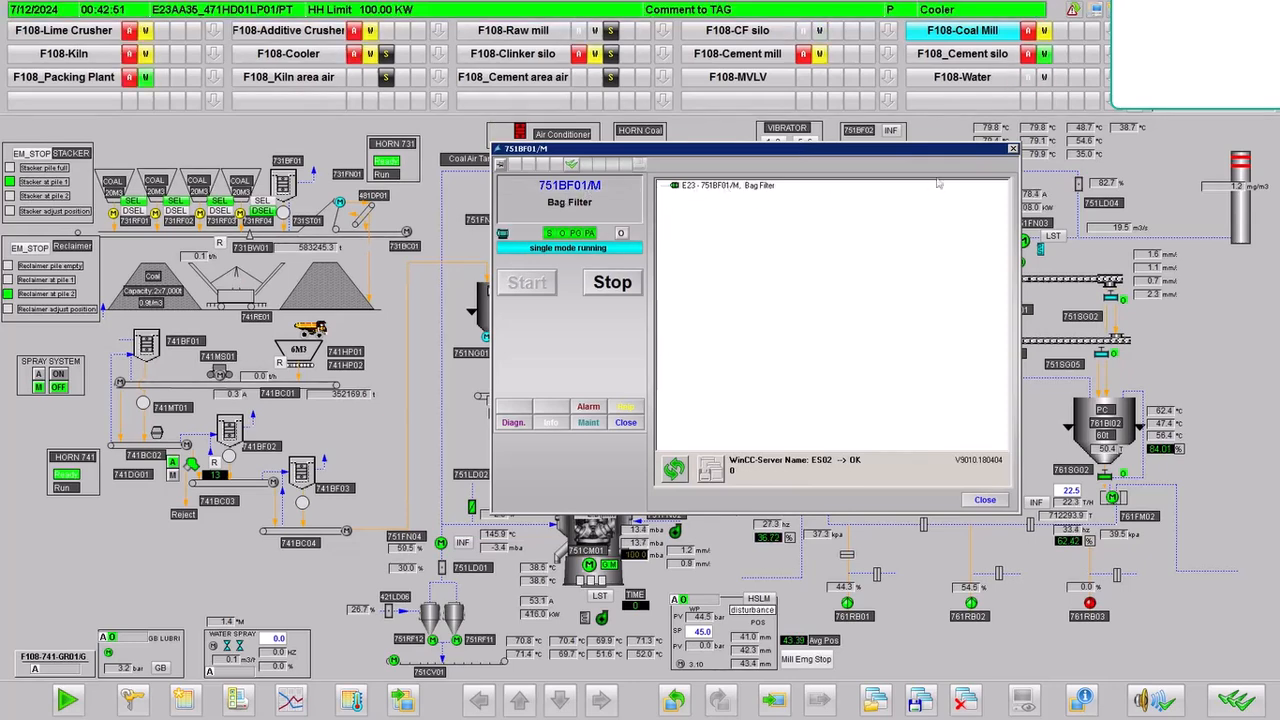
Launch SIMATIC Manager and open the cooler chart F108-751-GR05 in CFC.
{"action": "left_click", "coordinate": [20, 703]}
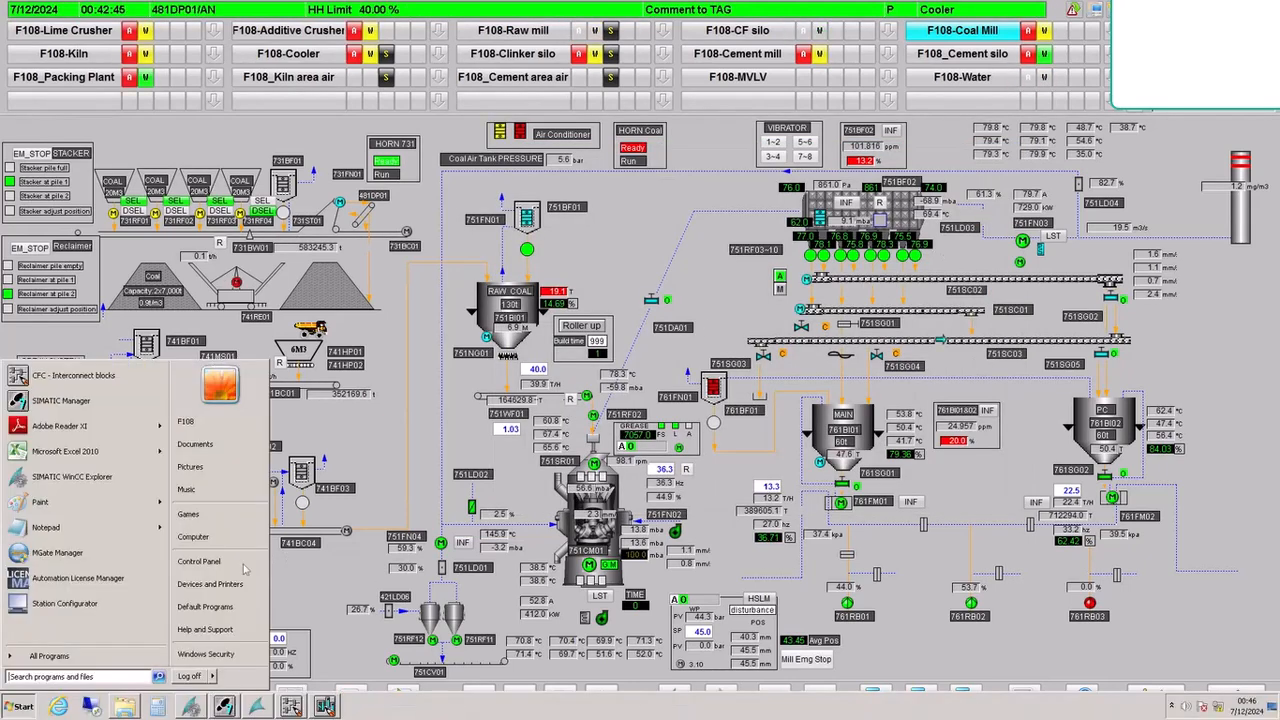
{"action": "left_click", "coordinate": [61, 401]}
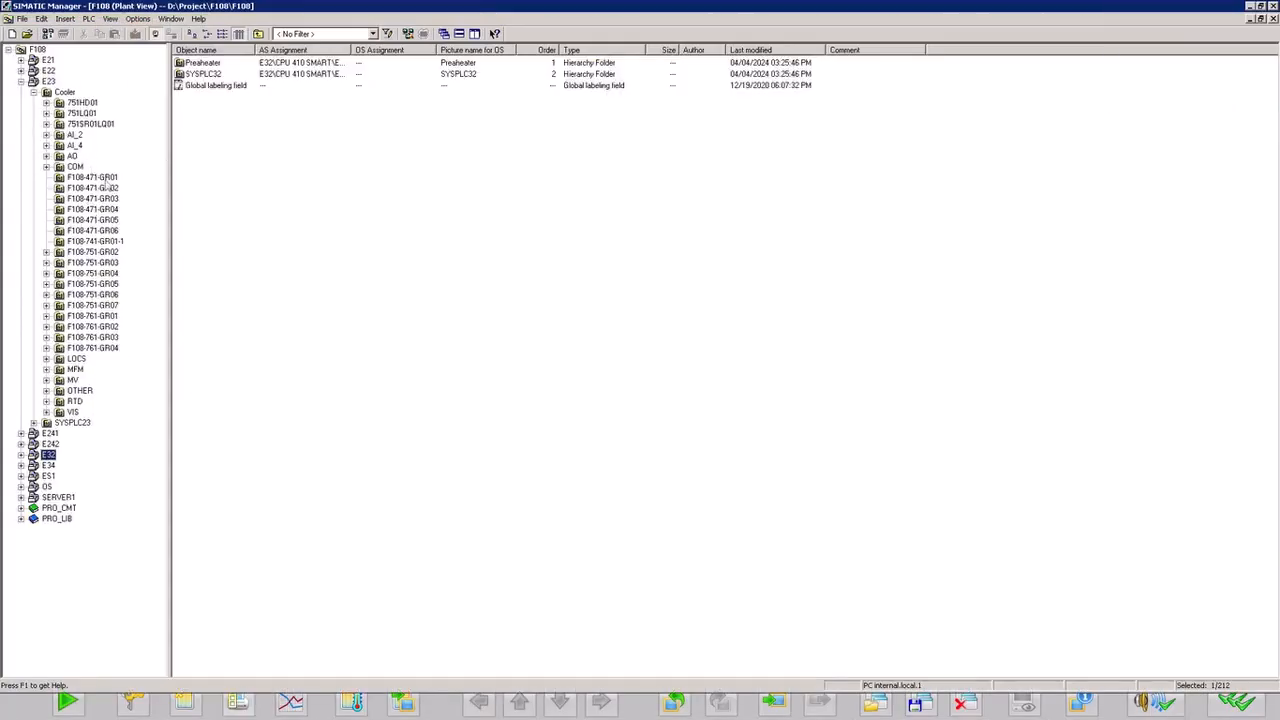
{"action": "left_click", "coordinate": [88, 283]}
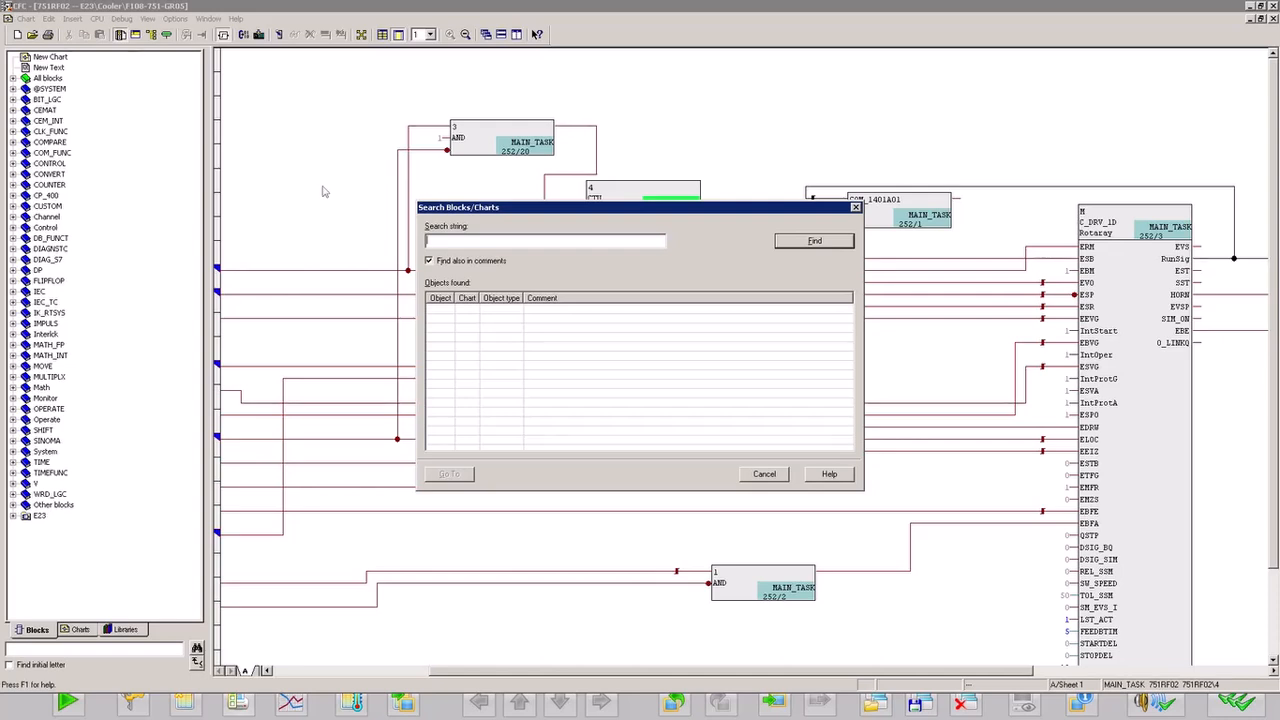
Search for '751B', go to chart 751BF01, and enable online test mode.
{"action": "type", "text": "751B"}
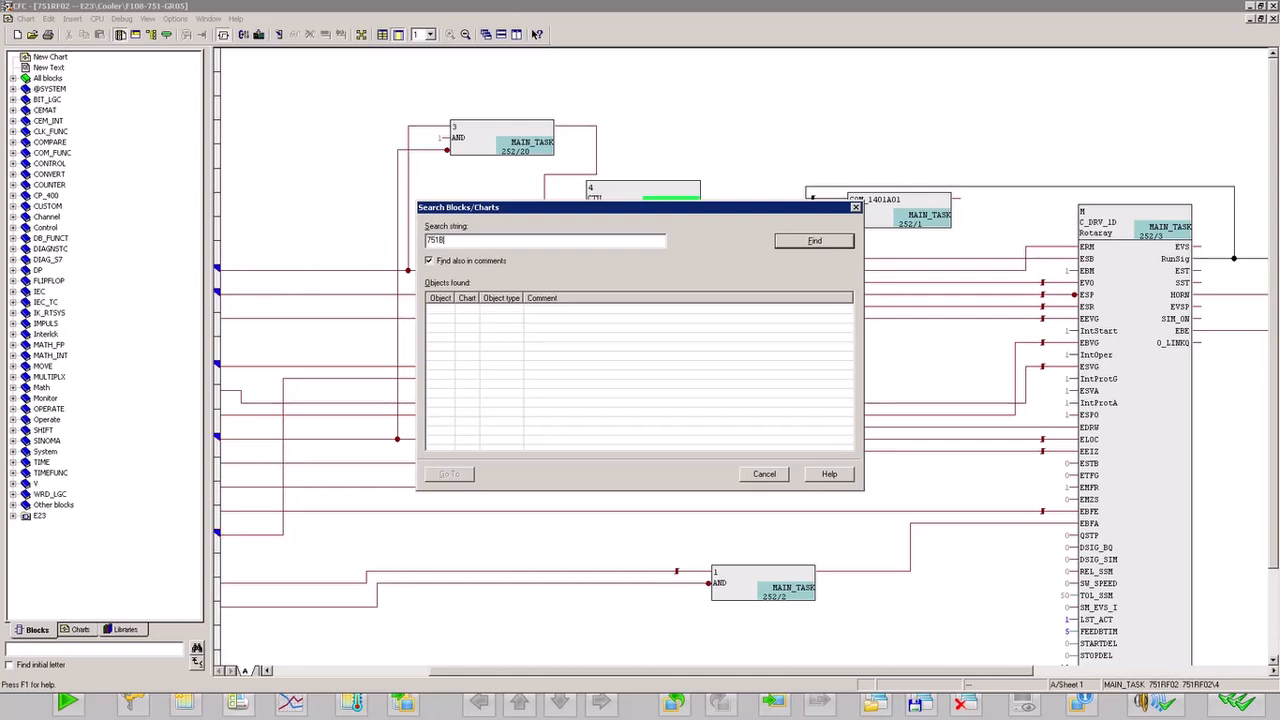
{"action": "left_click", "coordinate": [813, 240]}
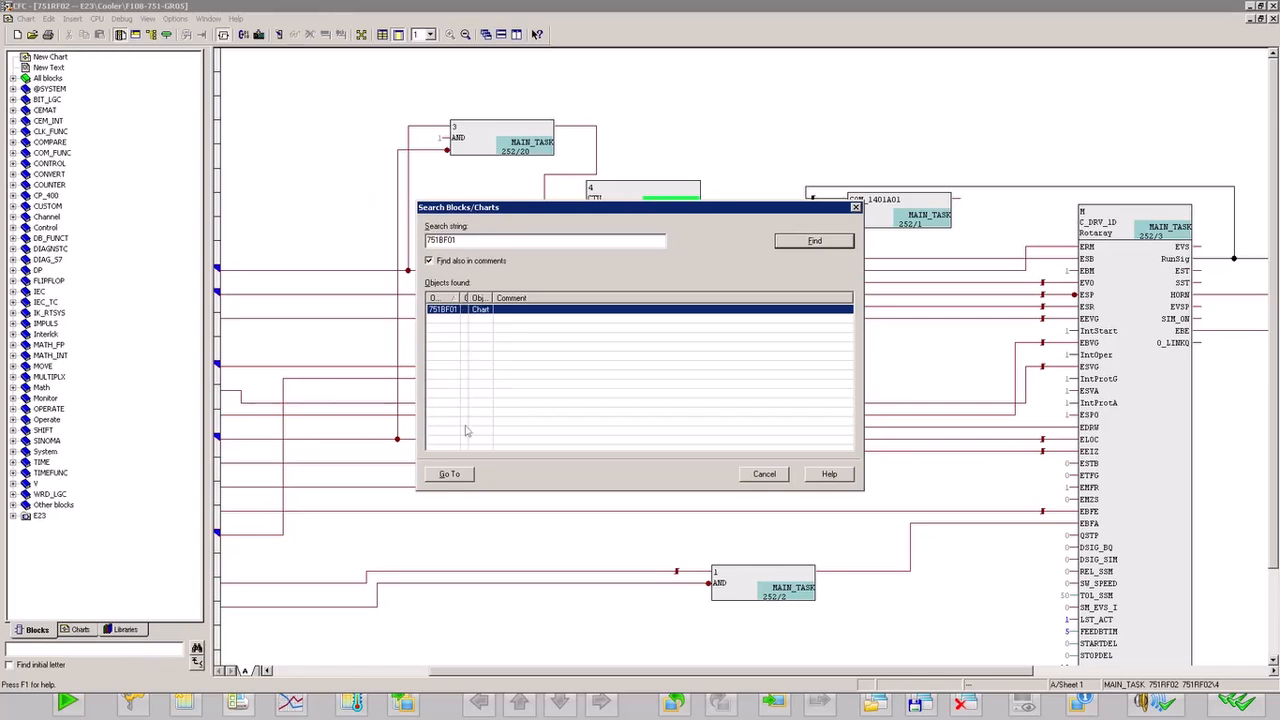
{"action": "left_click", "coordinate": [449, 474]}
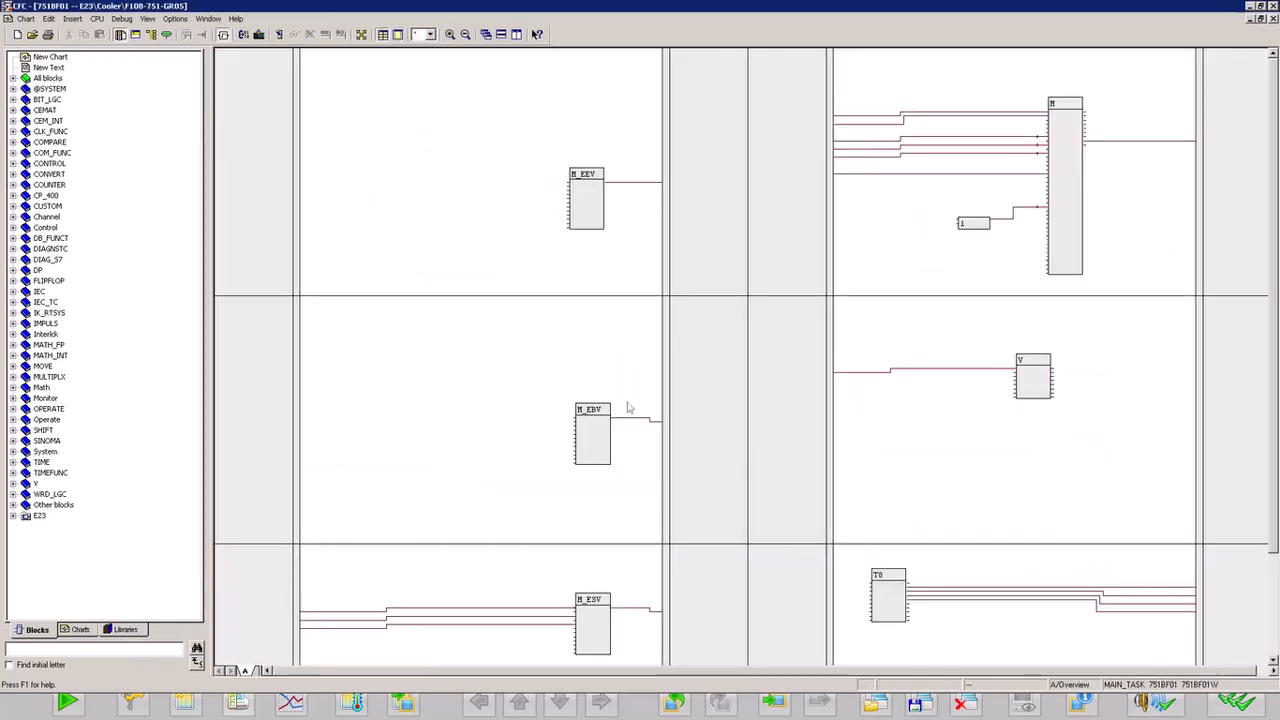
{"action": "mouse_move", "coordinate": [1106, 87]}
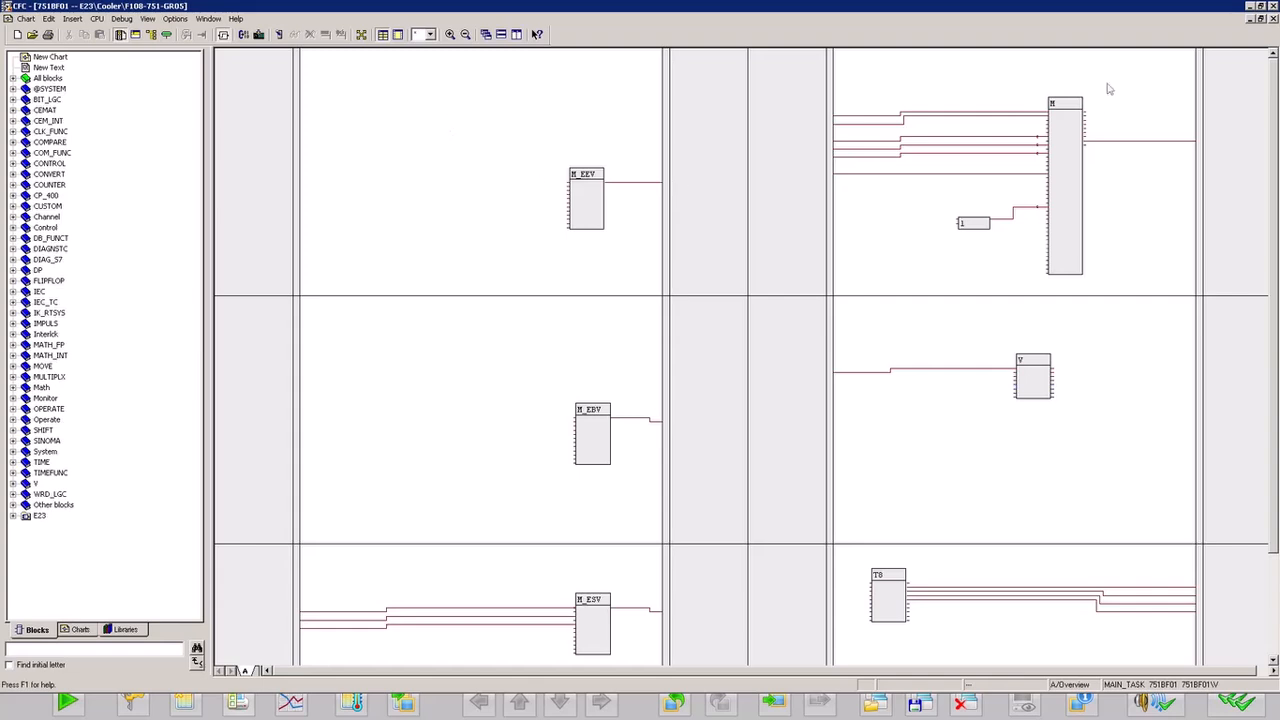
{"action": "left_click", "coordinate": [279, 34]}
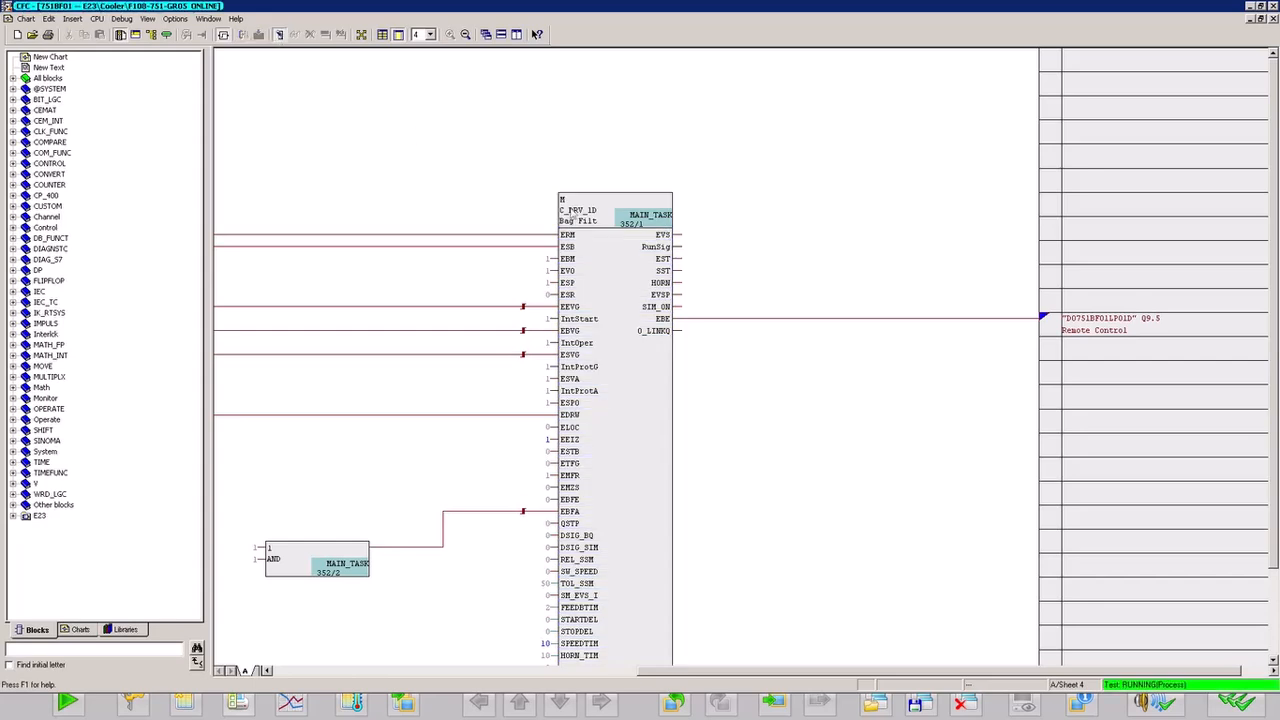
Watch live signal values on the C_DRV_1D block, then return to WinCC Runtime.
{"action": "left_click", "coordinate": [610, 210]}
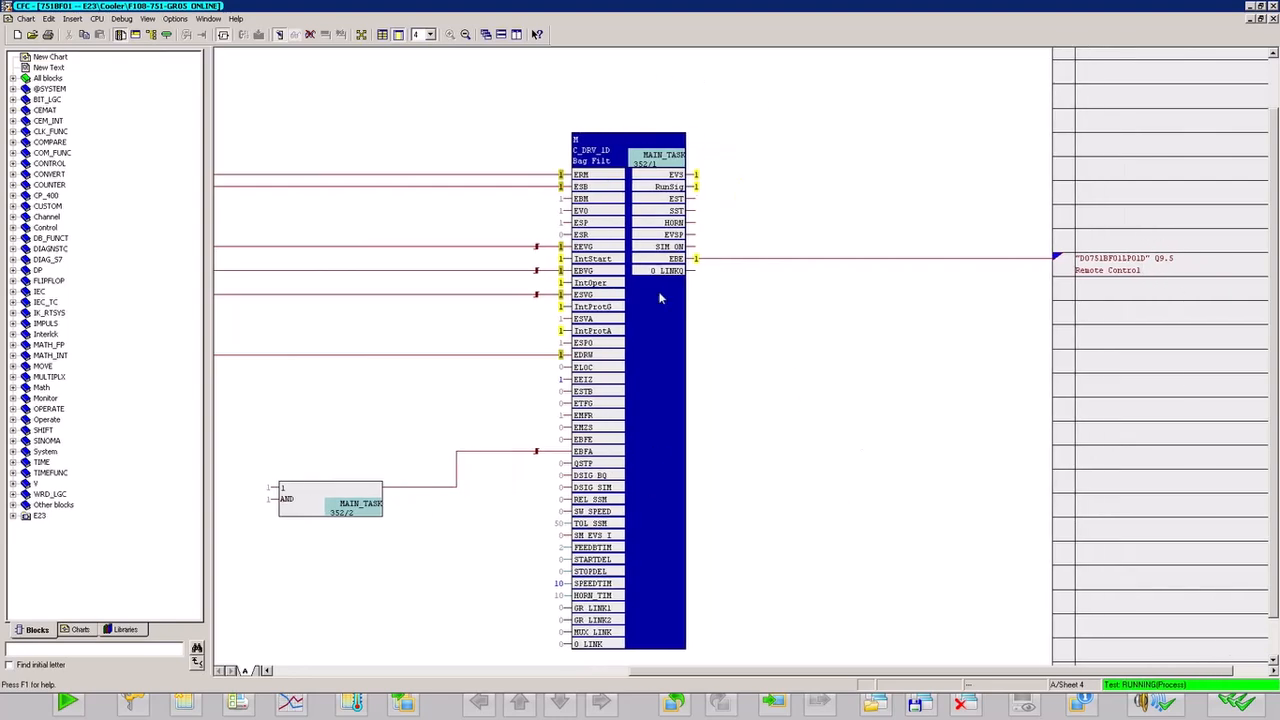
{"action": "mouse_move", "coordinate": [545, 188]}
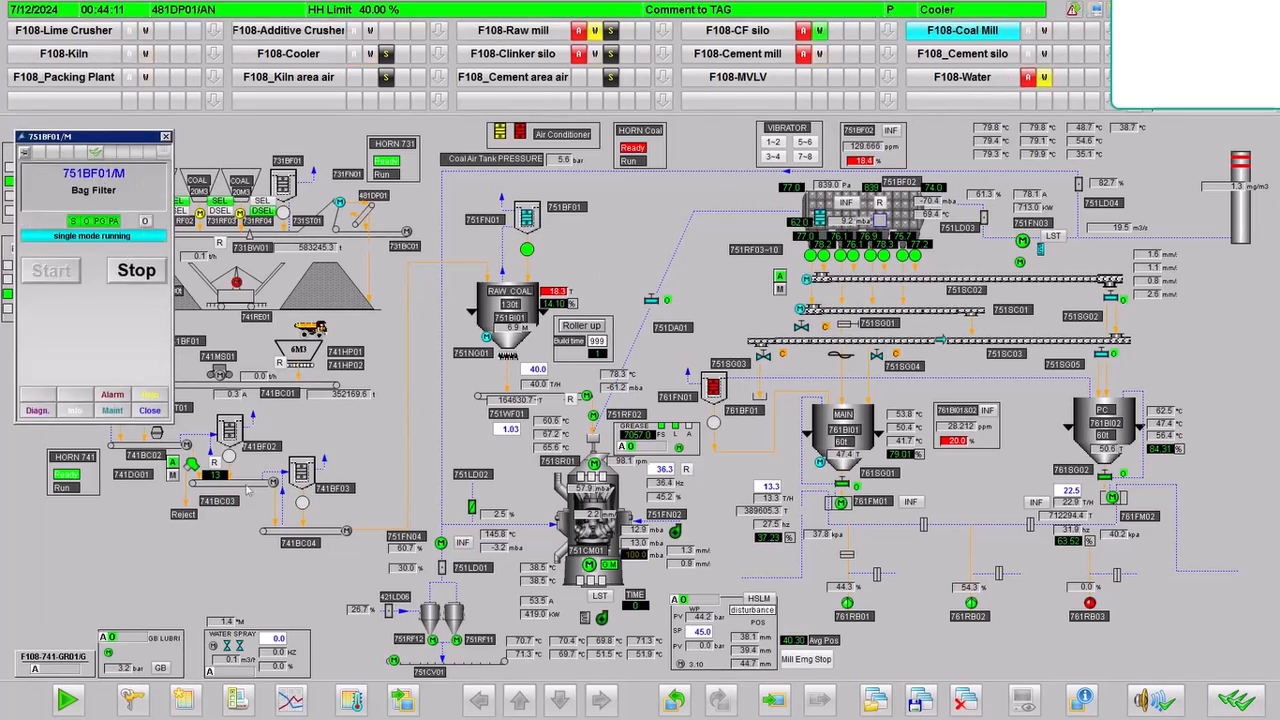
{"action": "left_click", "coordinate": [17, 704]}
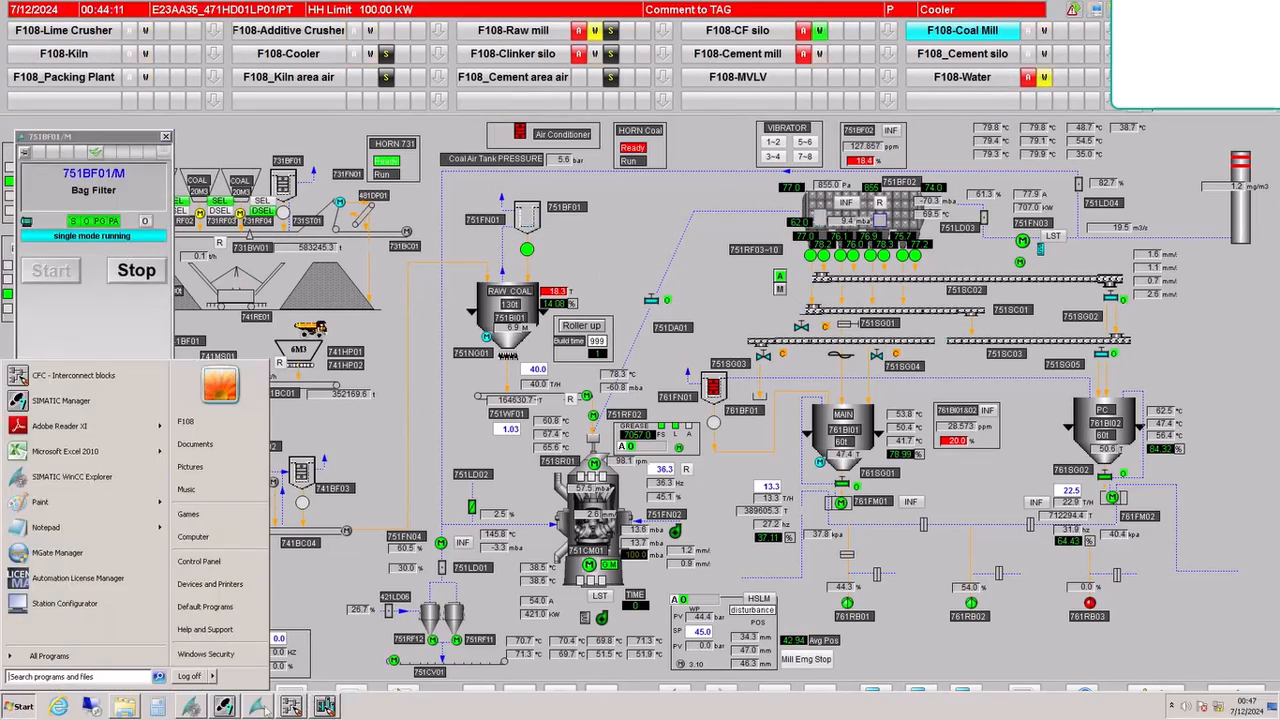